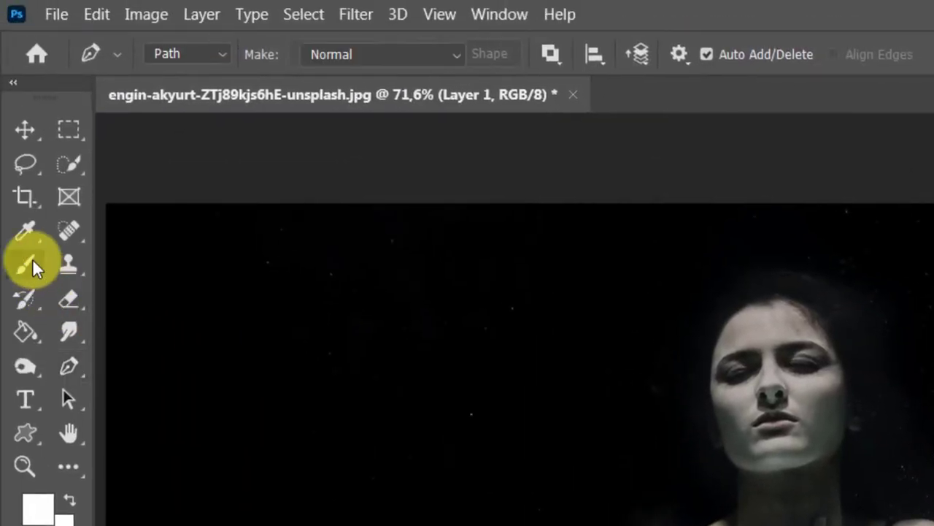
# Select the Brush Tool from the painting group and reveal the Pen tool alternatives
pyautogui.rightClick(23, 263)
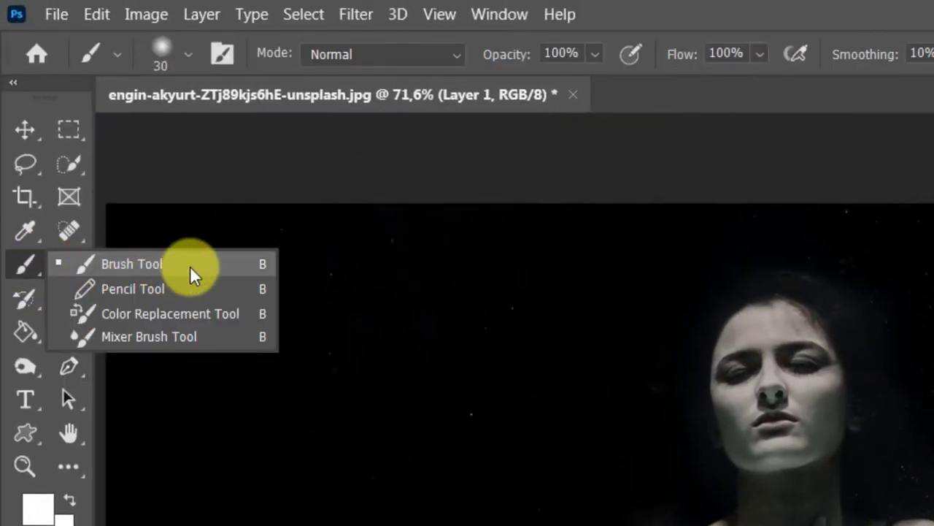
pyautogui.click(188, 54)
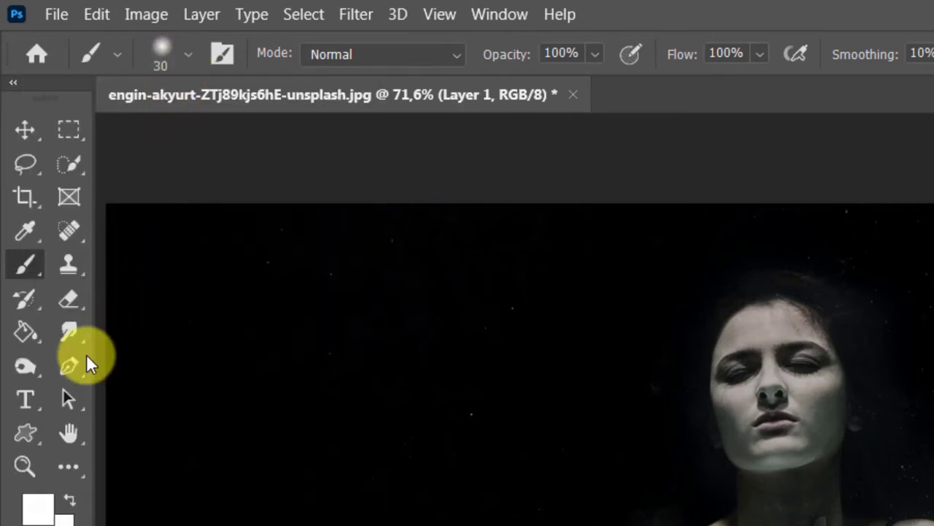
pyautogui.rightClick(67, 364)
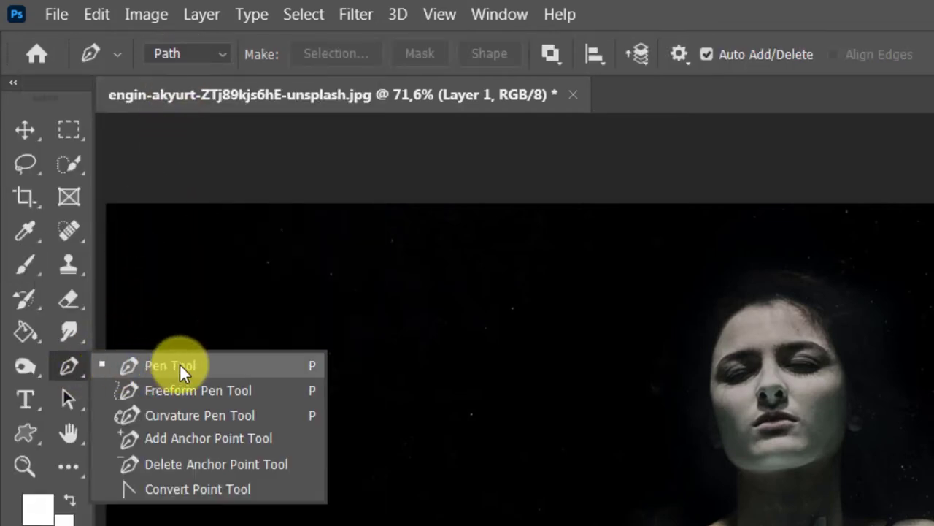
# With the Pen Tool, draw a spiral path winding from her head down past her waist
pyautogui.click(169, 365)
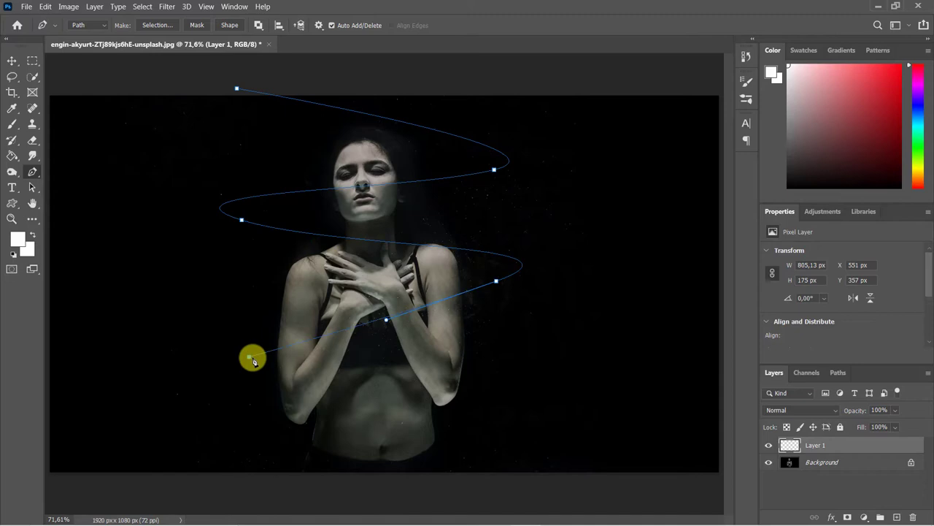
pyautogui.moveTo(254, 359); pyautogui.dragTo(441, 503)
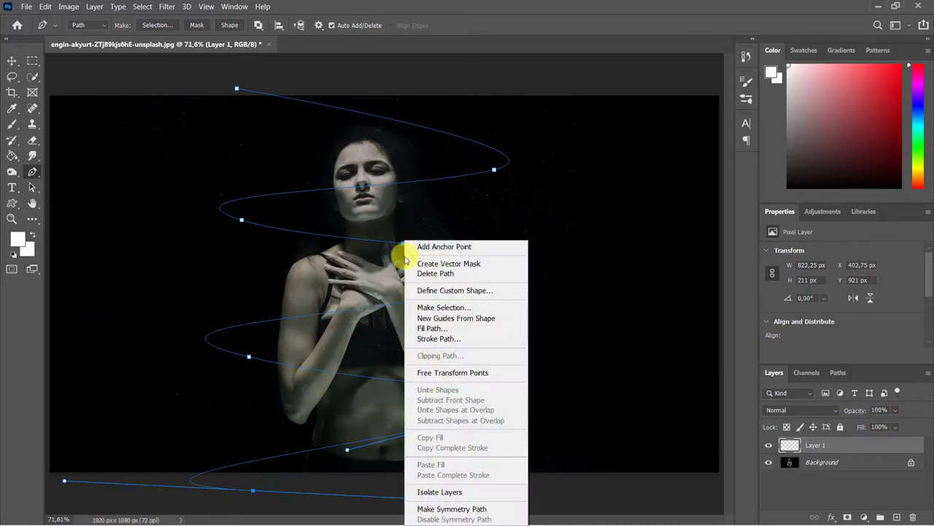
# Stroke the spiral path with the brush (Simulate Pressure) as a white line on Layer 1
pyautogui.click(438, 339)
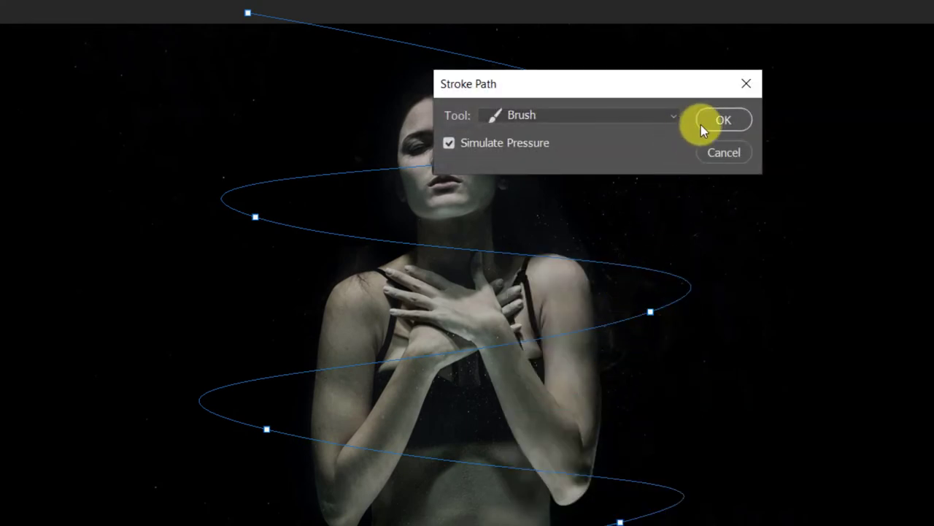
pyautogui.click(724, 120)
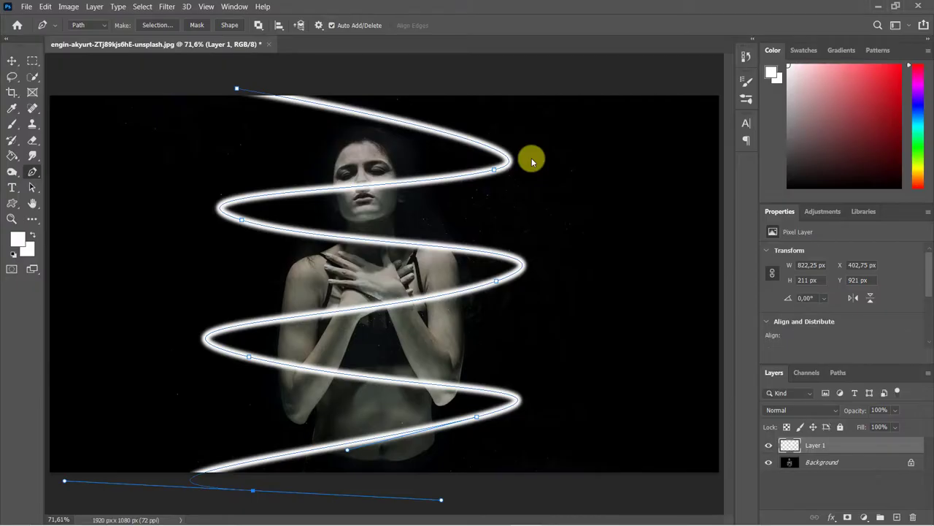
pyautogui.moveTo(827, 444)
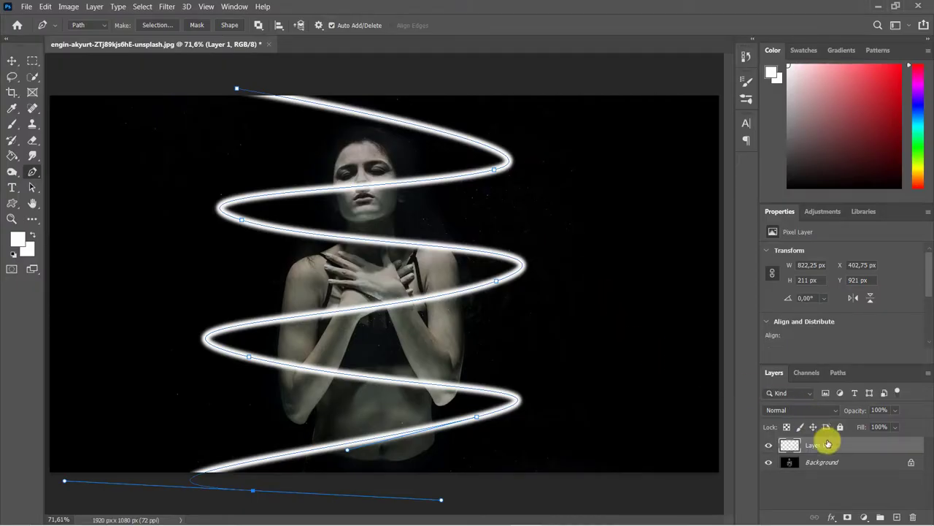
# Enable an Outer Glow layer style on Layer 1 via Blending Options
pyautogui.rightClick(824, 444)
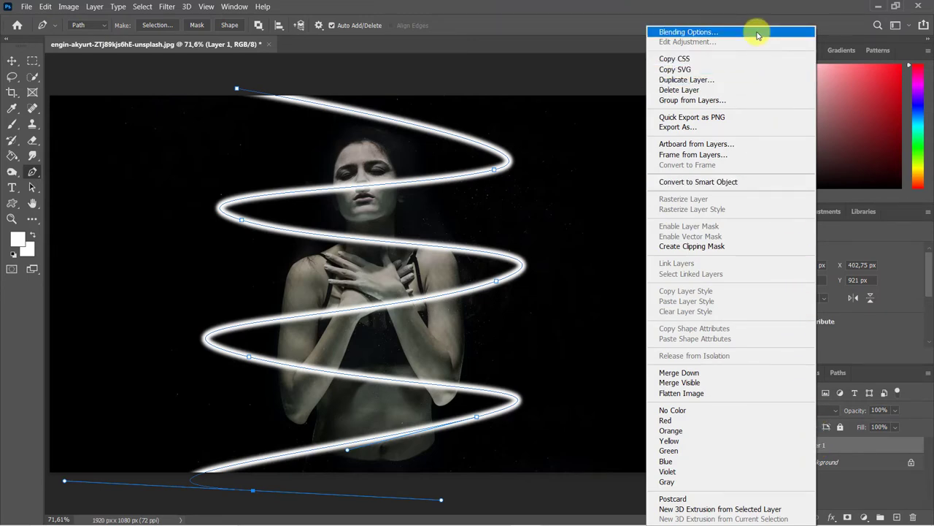
pyautogui.click(688, 33)
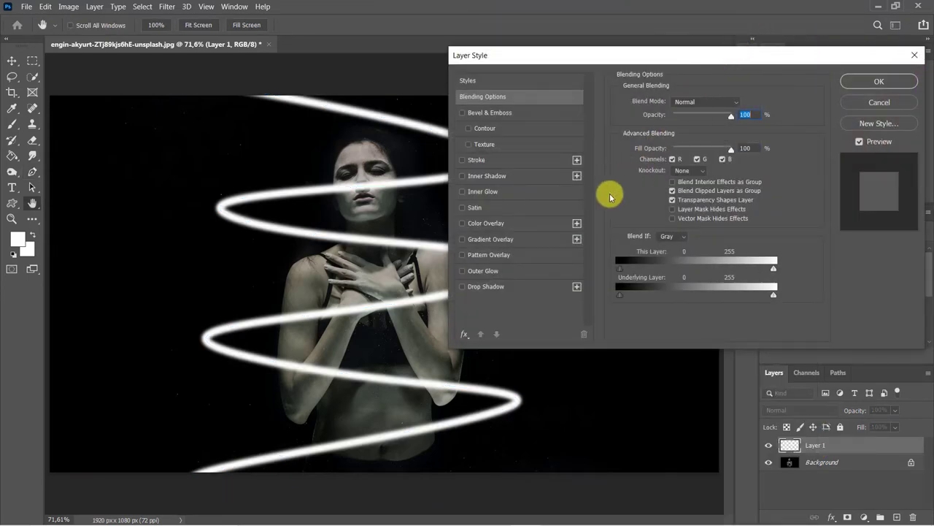
pyautogui.click(461, 270)
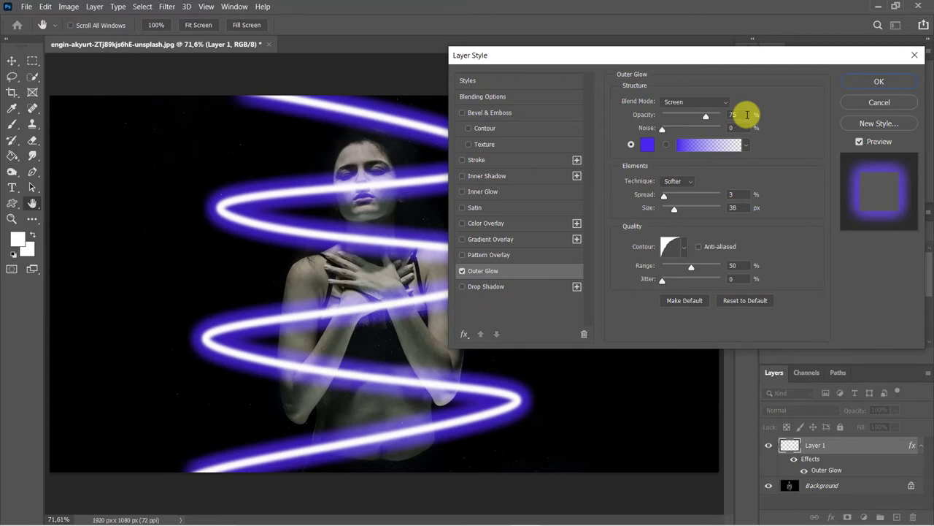
# Set the glow colour to blue-purple and enlarge the glow size
pyautogui.click(646, 144)
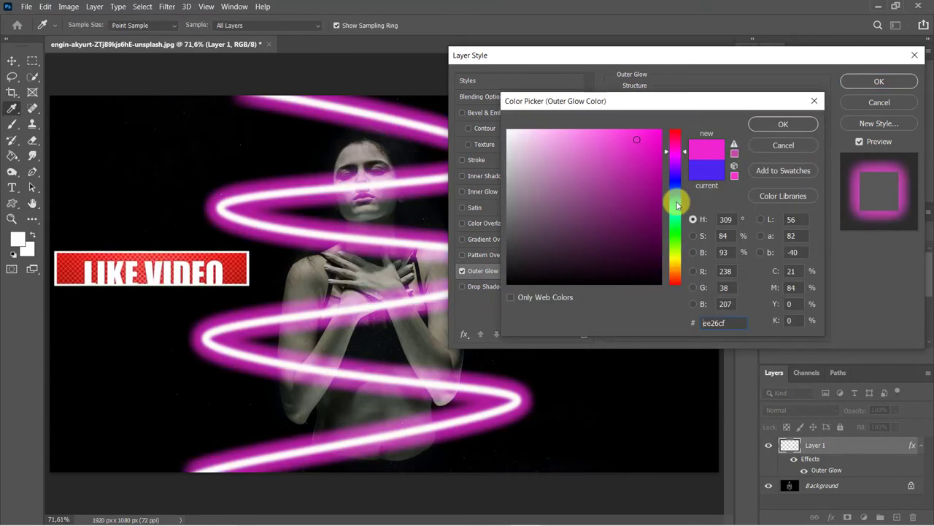
pyautogui.click(675, 181)
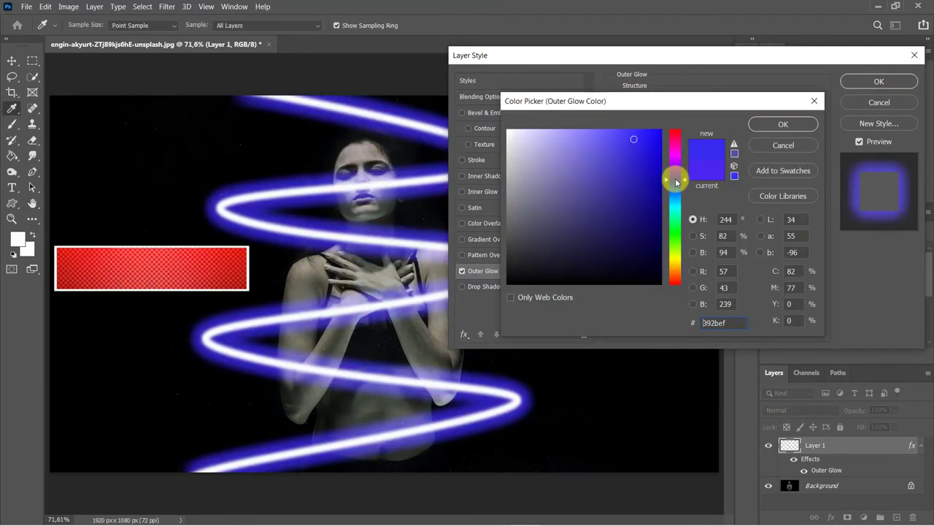
pyautogui.click(783, 122)
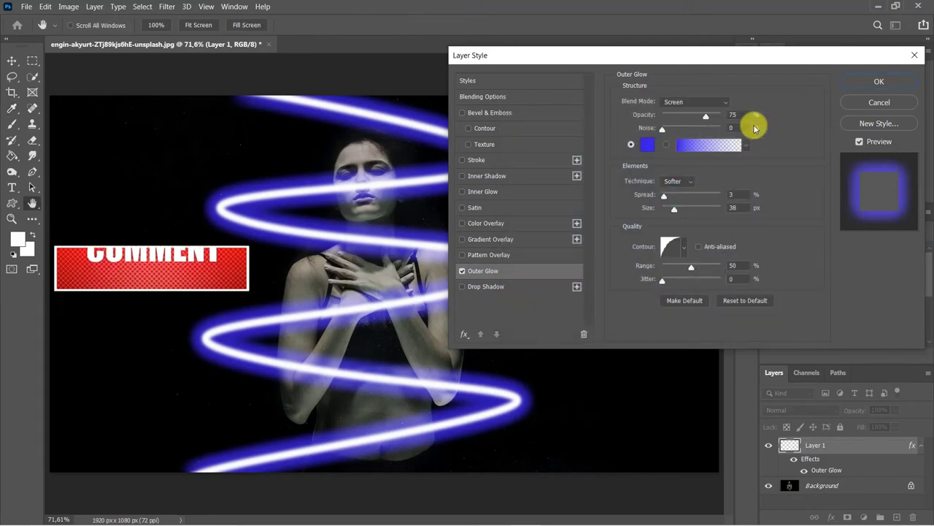
pyautogui.moveTo(675, 207); pyautogui.dragTo(686, 207)
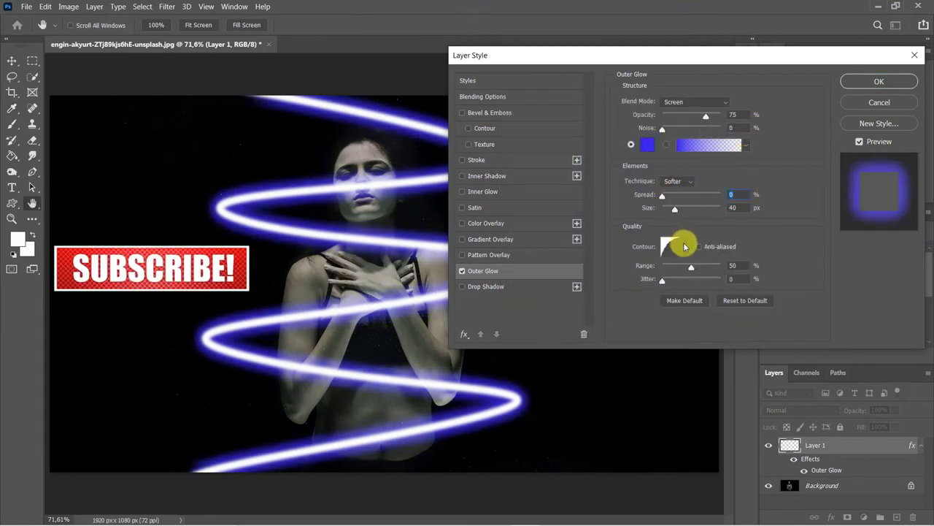
# Commit the outer glow and erase part of the glowing spiral near her arm
pyautogui.click(683, 245)
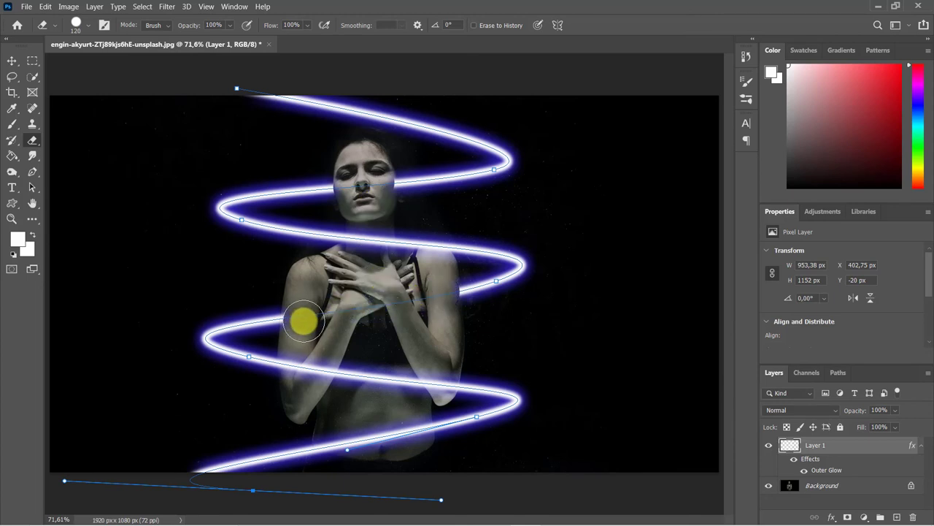
pyautogui.moveTo(304, 322); pyautogui.dragTo(394, 435)
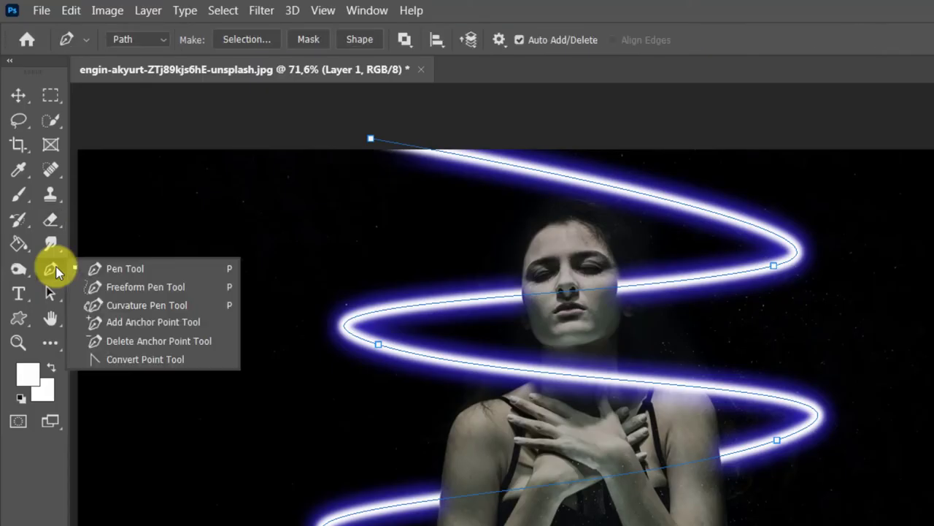
# Reactivate the spiral path with the Pen Tool and bring up its path actions
pyautogui.click(125, 268)
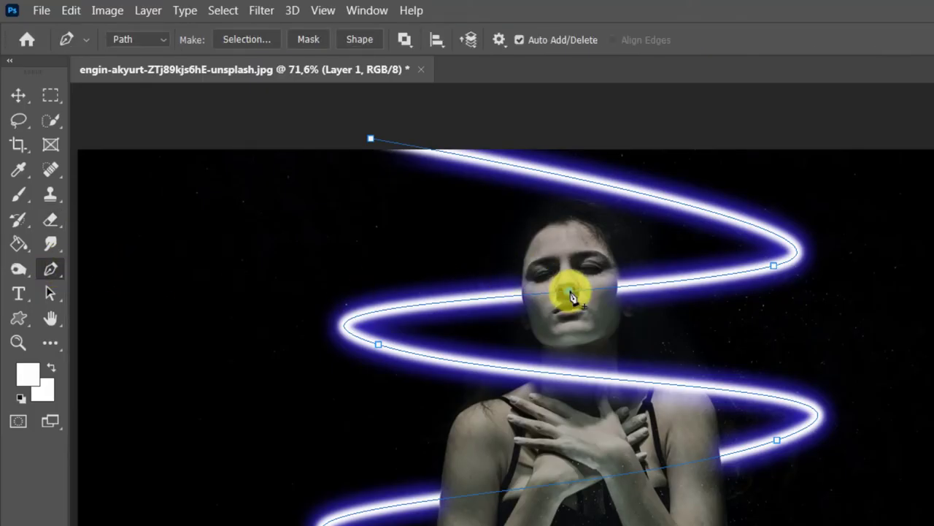
pyautogui.rightClick(572, 295)
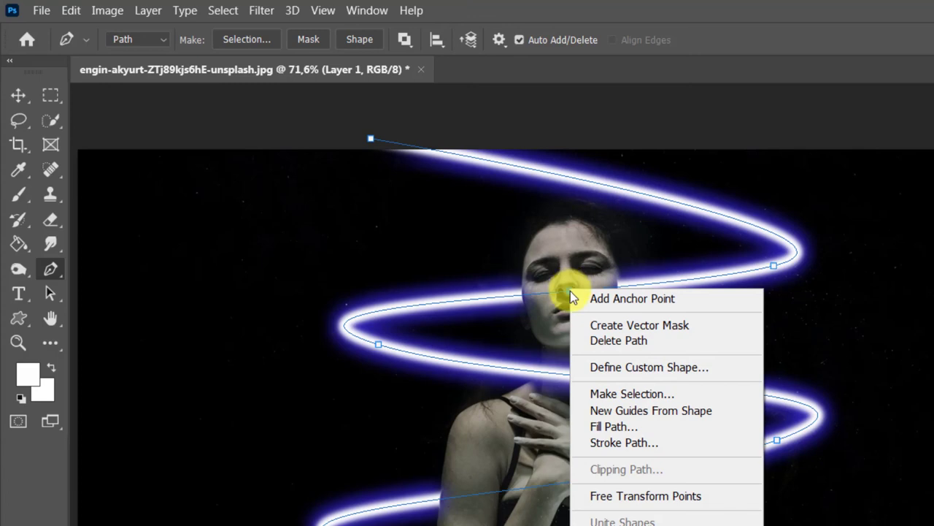